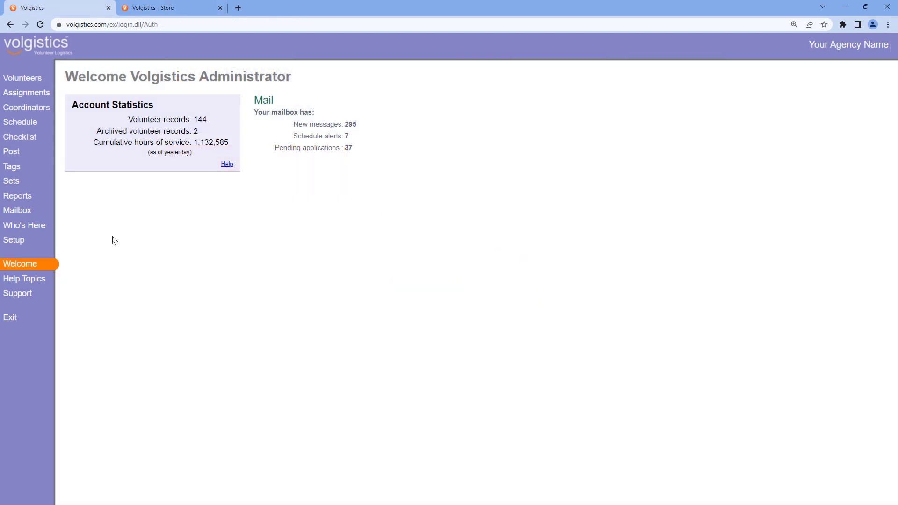
mouse_move(44, 245)
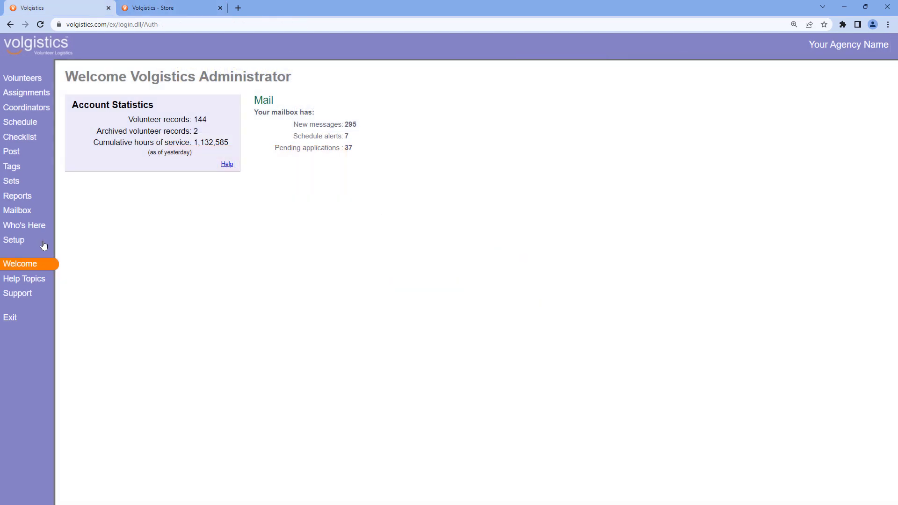
Step: Show the Accounting Operator details under Setup > System Operators, with access code and account number
left_click(14, 240)
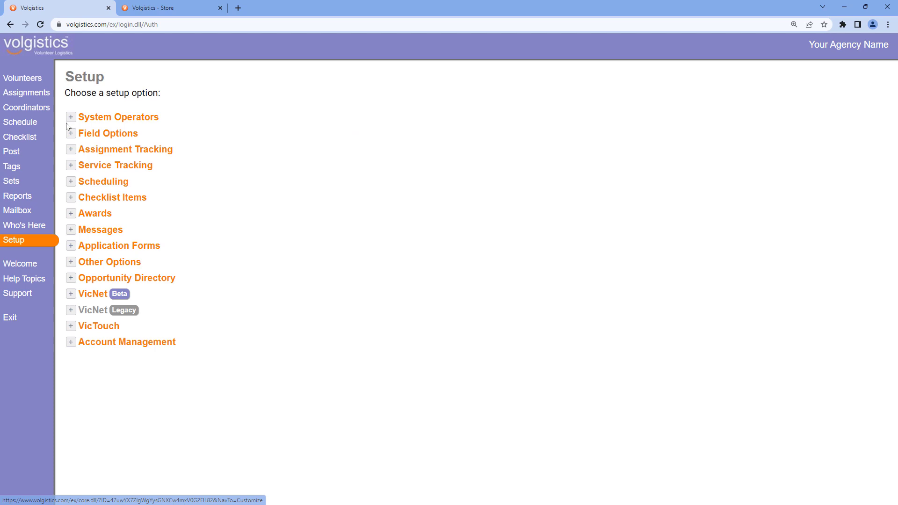
left_click(71, 117)
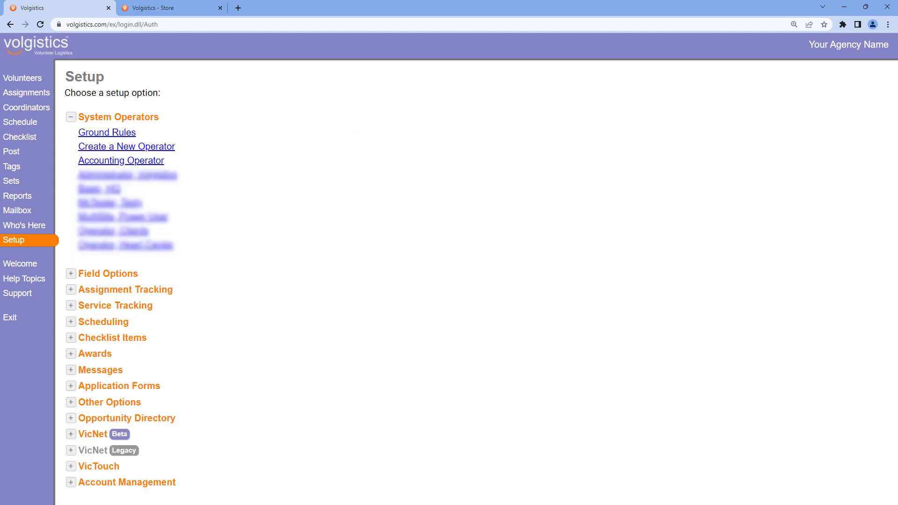
left_click(121, 160)
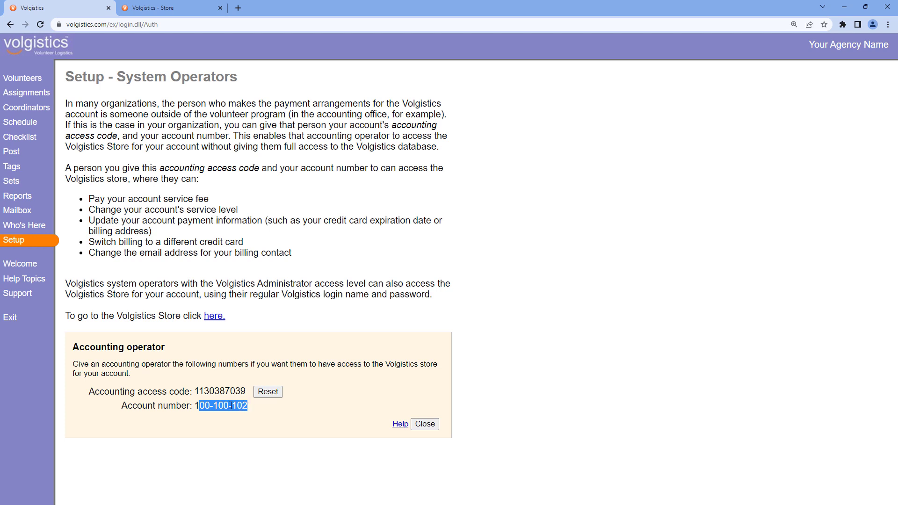
double_click(219, 391)
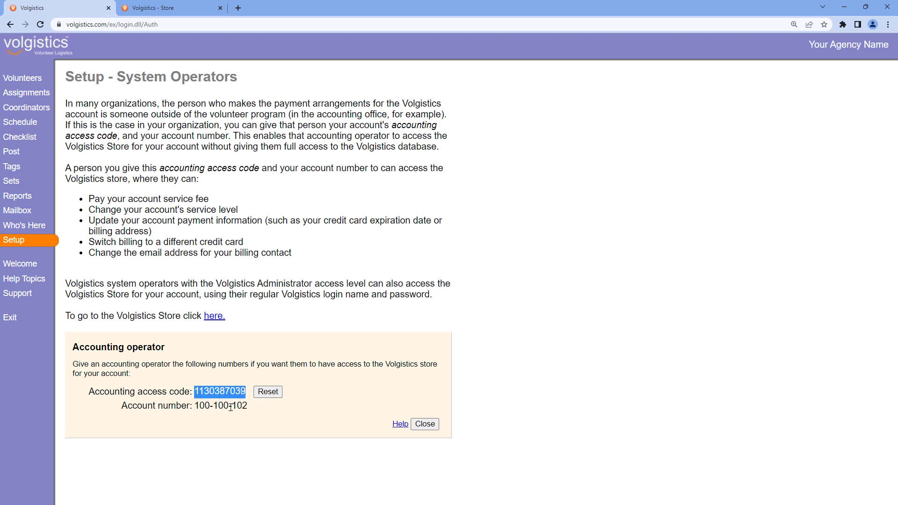
left_click(221, 402)
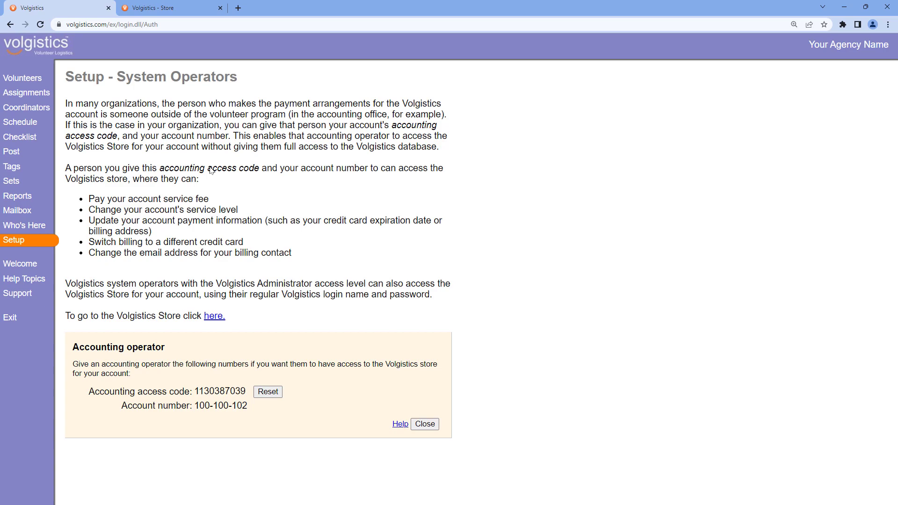
mouse_move(236, 7)
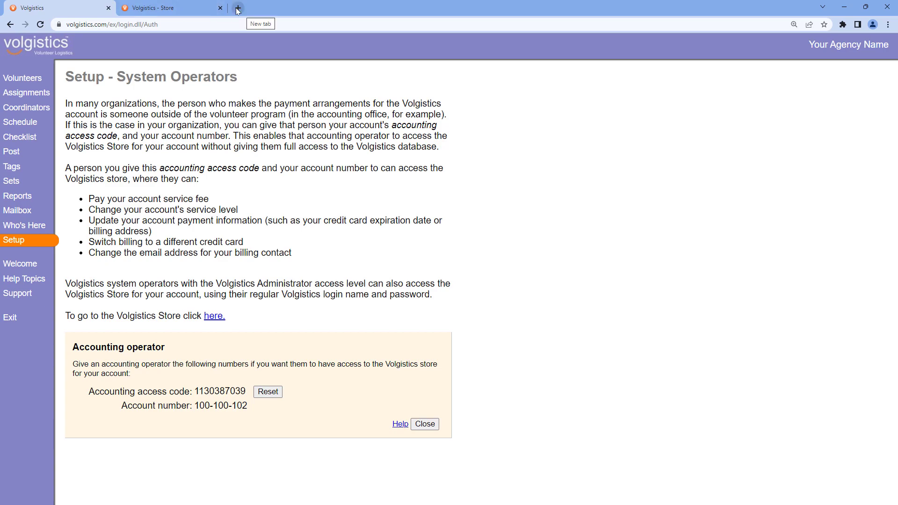
Step: Reach the Volgistics Store login page in a new tab via volgistics.com Try or Buy > Store
left_click(236, 8)
type("volgistics.com")
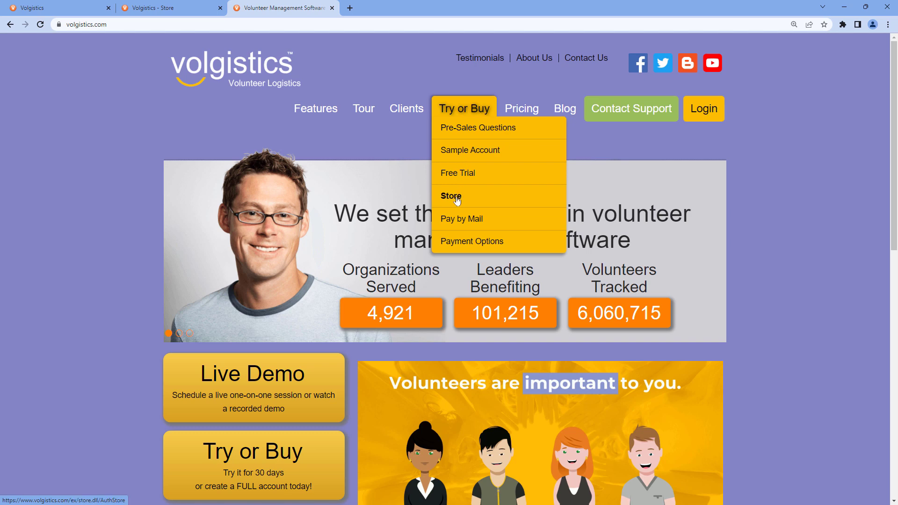
left_click(450, 196)
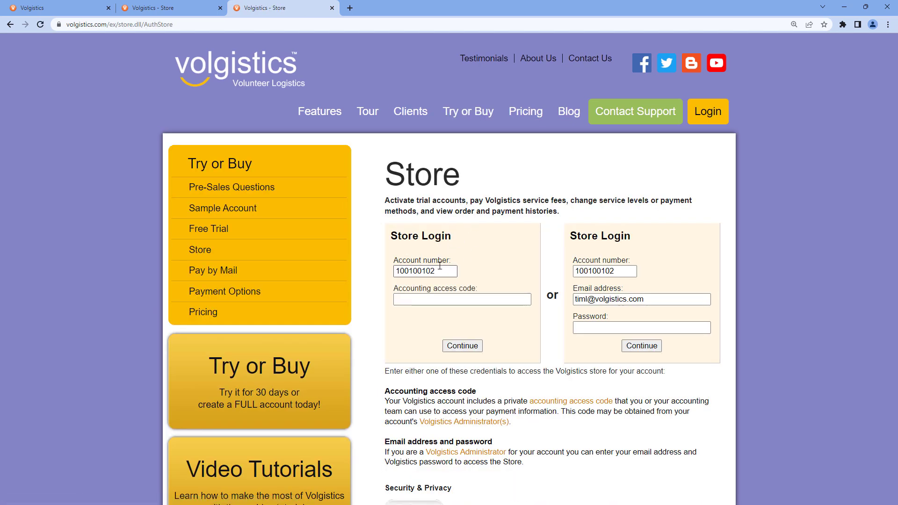
left_click(461, 299)
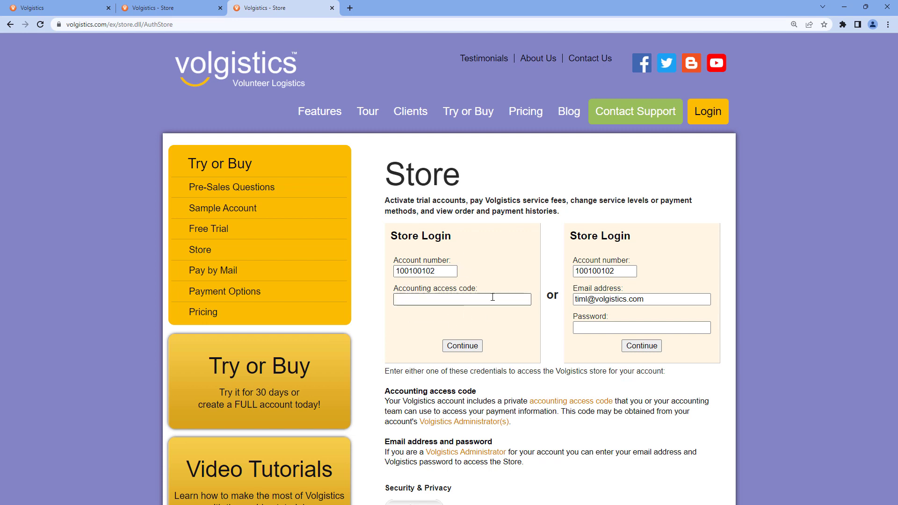
mouse_move(470, 286)
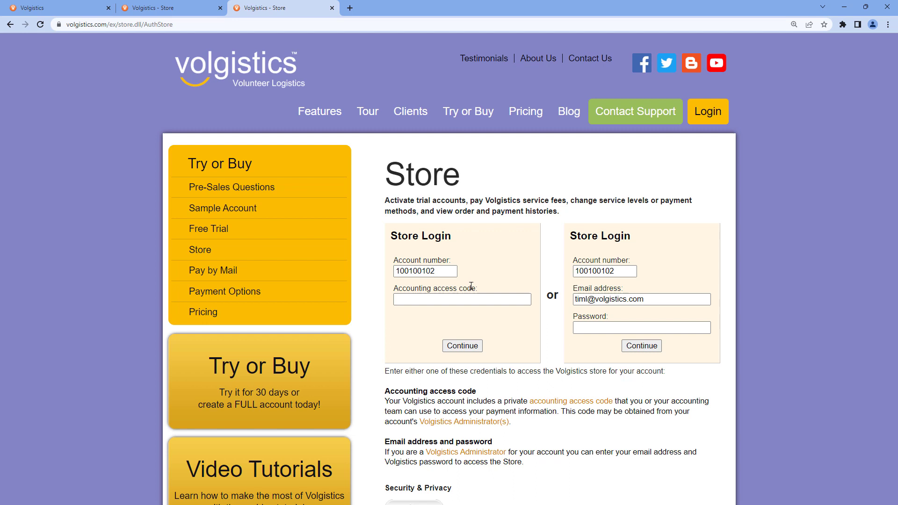